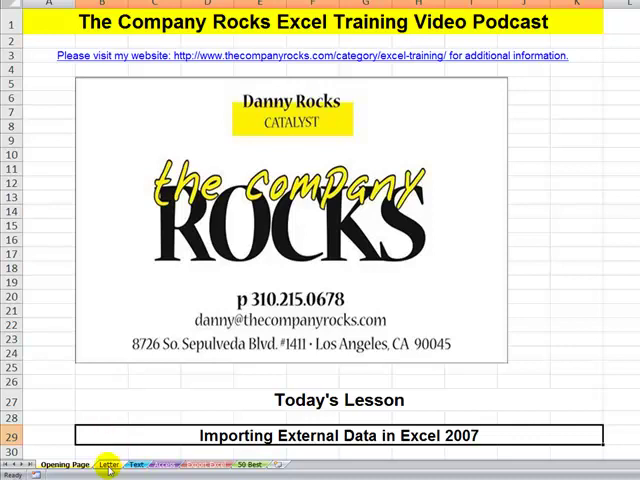
Step: Switch to the Letter sheet showing the import question and Get External Data picture
{"action": "left_click", "coordinate": [105, 467]}
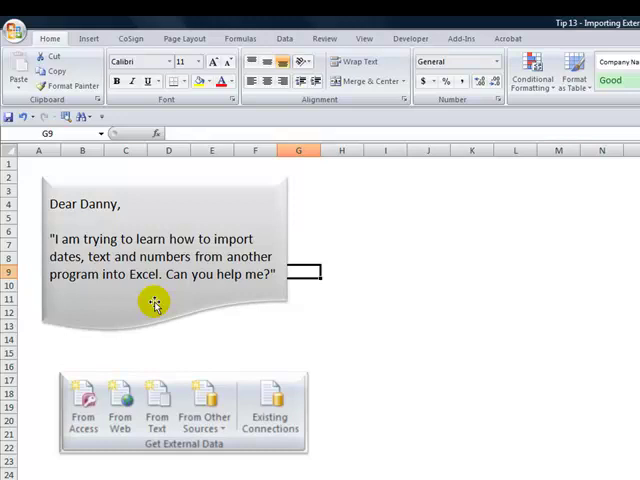
{"action": "mouse_move", "coordinate": [137, 447]}
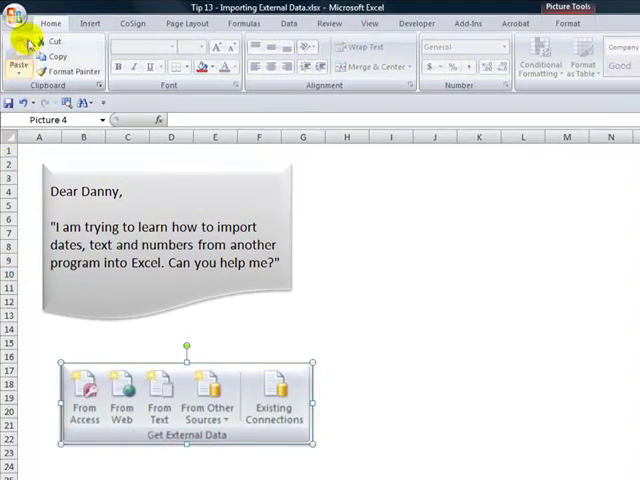
Step: Show the Data tab with its Get External Data import commands
{"action": "left_click", "coordinate": [20, 22]}
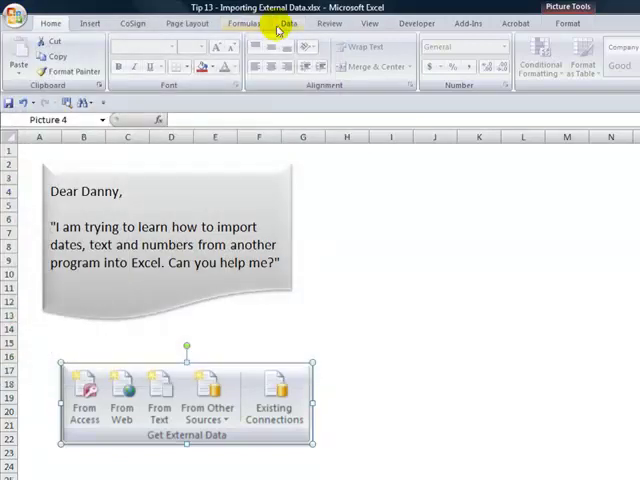
{"action": "left_click", "coordinate": [288, 23]}
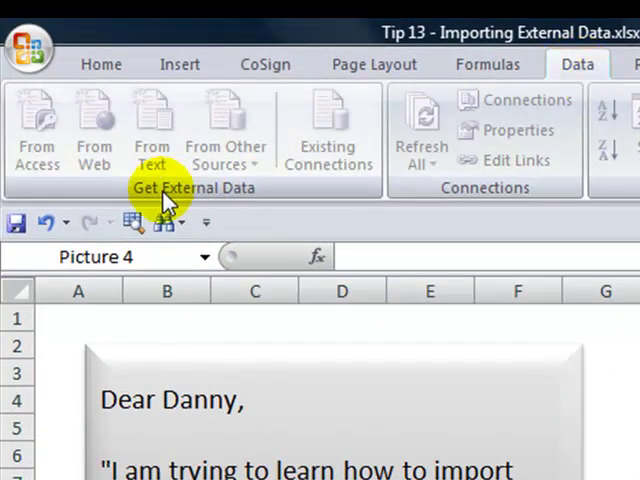
{"action": "mouse_move", "coordinate": [165, 195]}
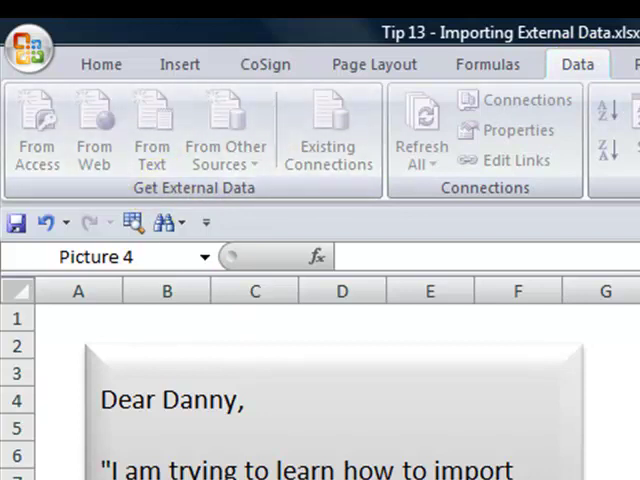
Step: Select A1 on an empty sheet and start a From Text import
{"action": "left_click", "coordinate": [79, 318]}
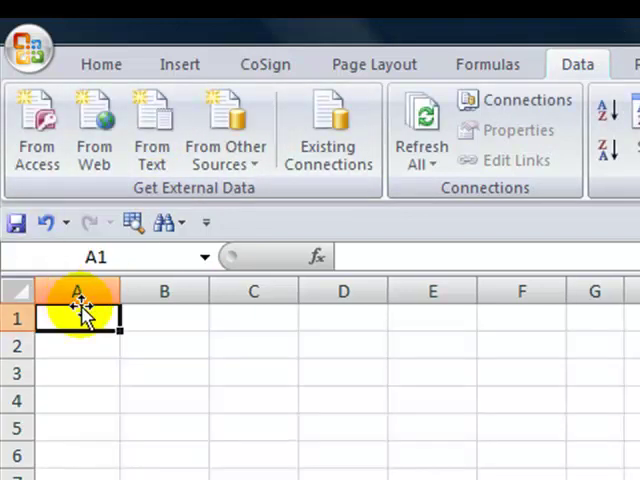
{"action": "mouse_move", "coordinate": [575, 63]}
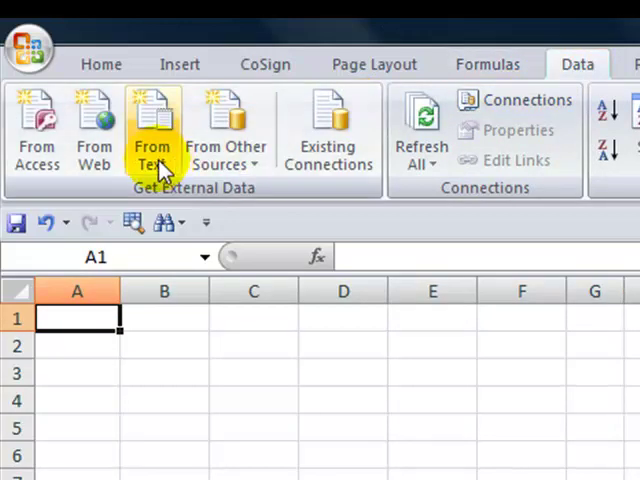
{"action": "left_click", "coordinate": [152, 135]}
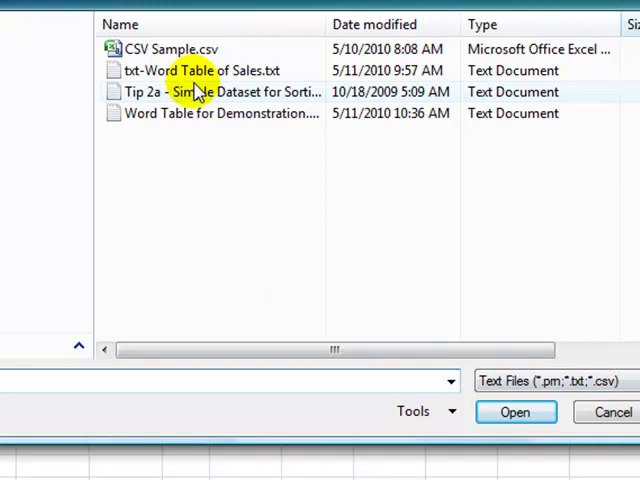
Step: Import txt-Word Table of Sales.txt into the Text Import Wizard
{"action": "left_click", "coordinate": [199, 70]}
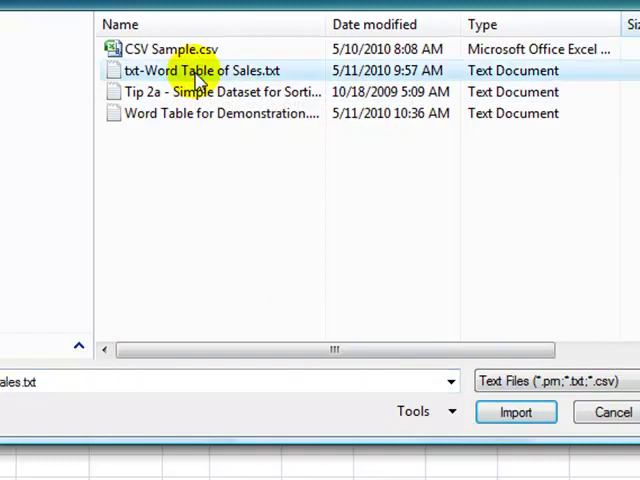
{"action": "left_click", "coordinate": [515, 411]}
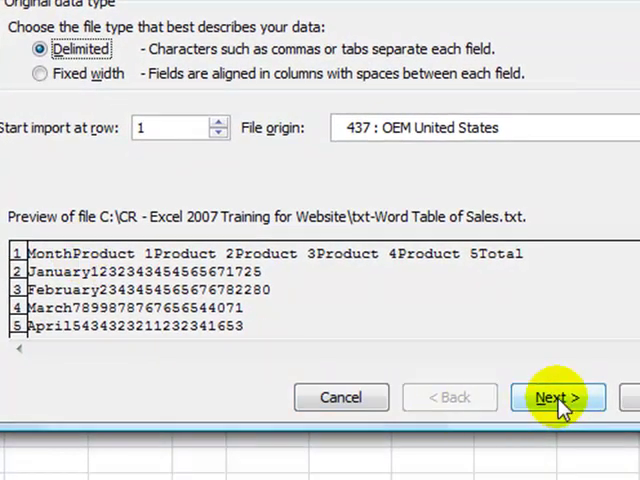
Step: Make Tab the only delimiter instead of Space in the wizard
{"action": "left_click", "coordinate": [558, 397]}
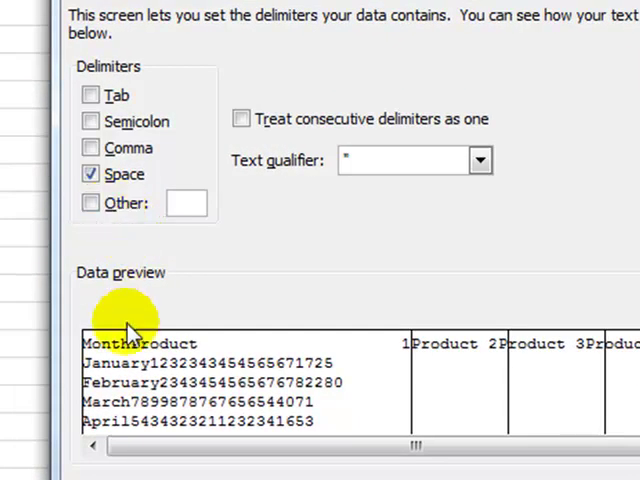
{"action": "mouse_move", "coordinate": [175, 410]}
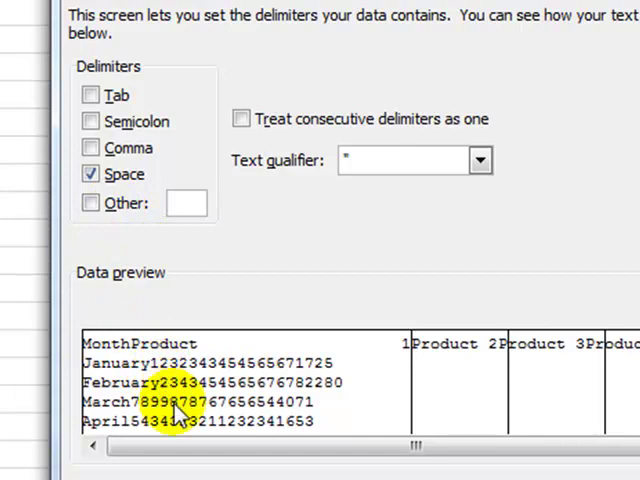
{"action": "left_click", "coordinate": [91, 174]}
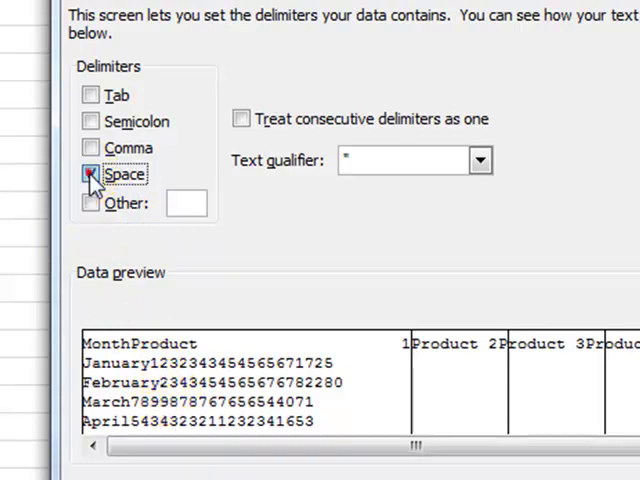
{"action": "left_click", "coordinate": [91, 95]}
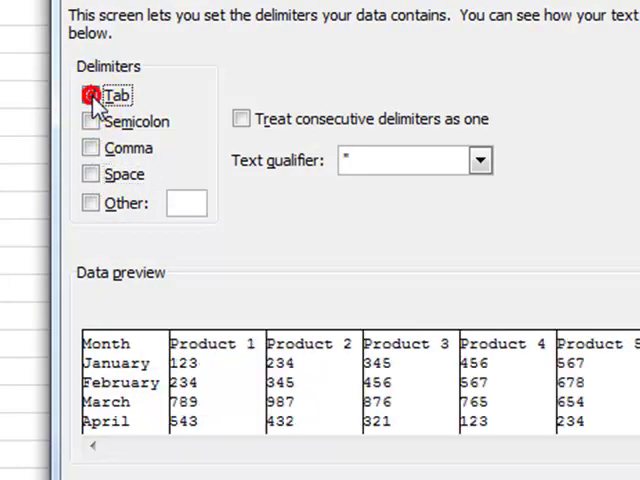
{"action": "left_click", "coordinate": [91, 93]}
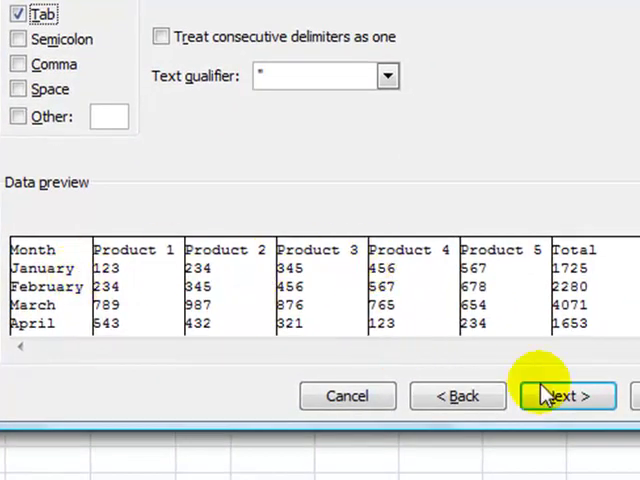
Step: Finish the wizard and place the sales data in the existing sheet at =$A$1
{"action": "left_click", "coordinate": [565, 395]}
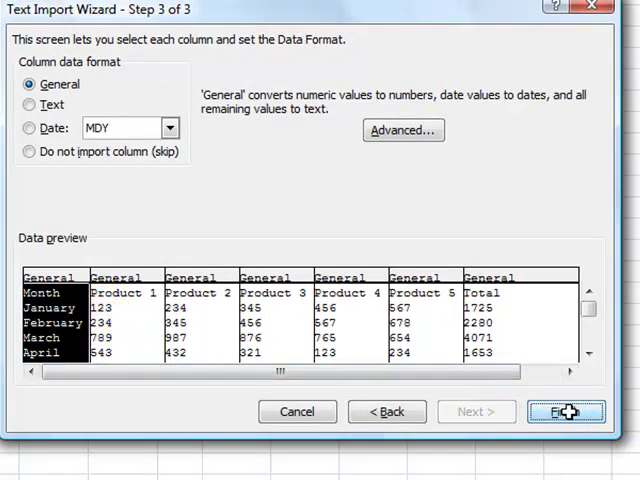
{"action": "left_click", "coordinate": [565, 411]}
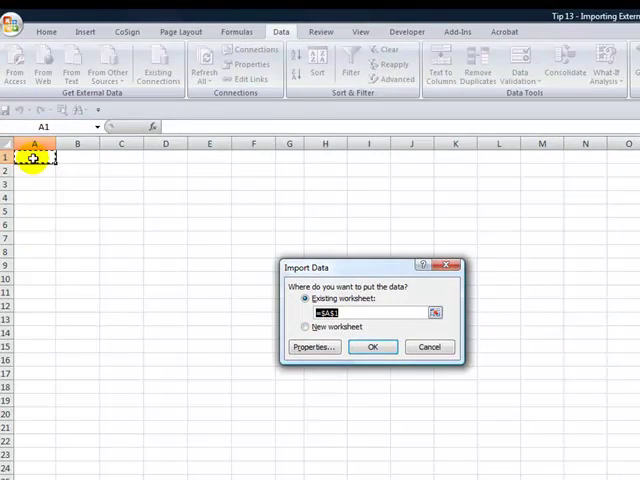
{"action": "left_click", "coordinate": [373, 347]}
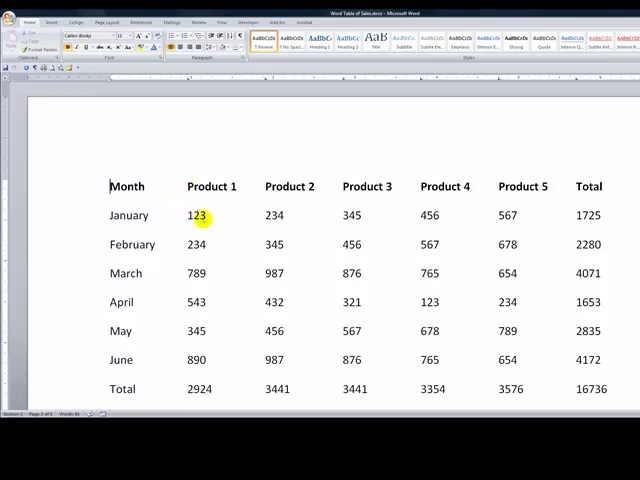
{"action": "mouse_move", "coordinate": [262, 215]}
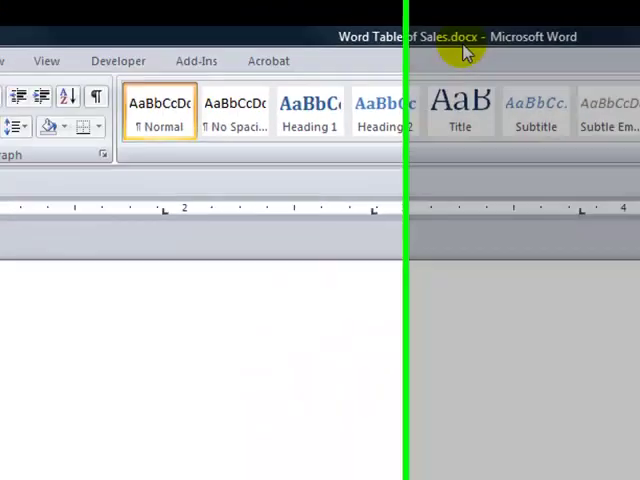
Step: Save the Word sales document as Plain Text (*.txt)
{"action": "left_click", "coordinate": [16, 35]}
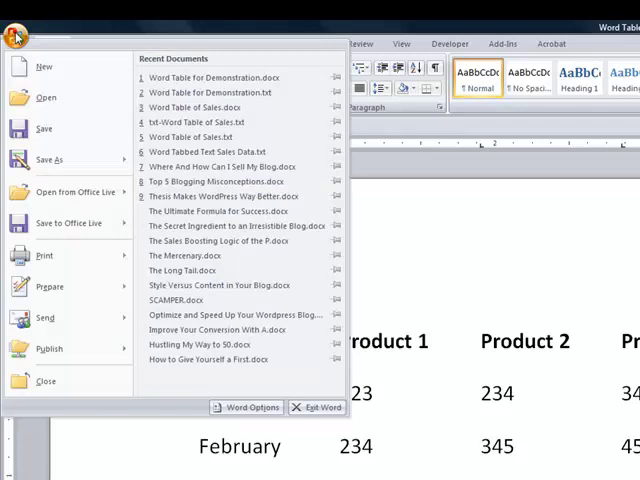
{"action": "left_click", "coordinate": [50, 160]}
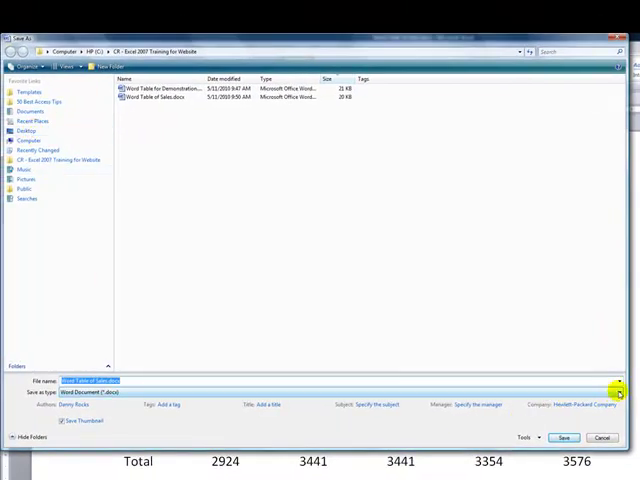
{"action": "left_click", "coordinate": [618, 391]}
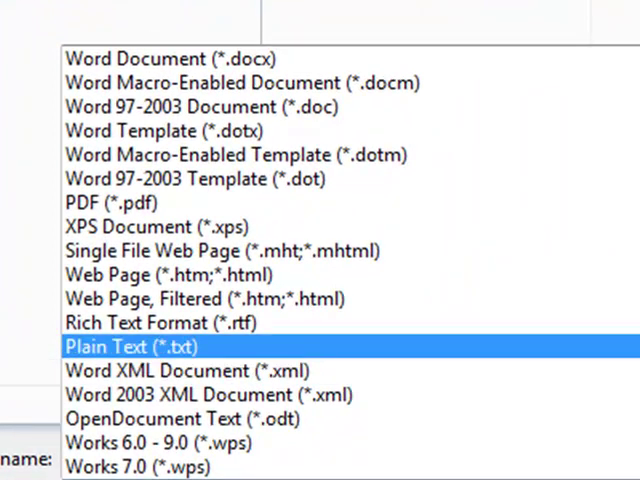
{"action": "left_click", "coordinate": [130, 346]}
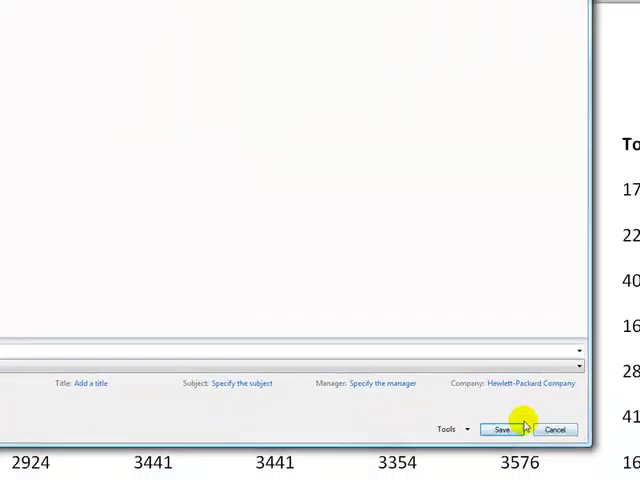
{"action": "left_click", "coordinate": [500, 429]}
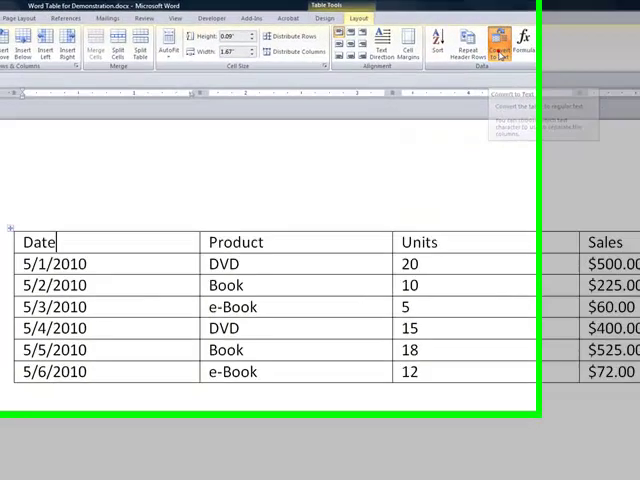
Step: Convert the Date, Product, Units and Sales table to tab-separated text
{"action": "left_click", "coordinate": [500, 45]}
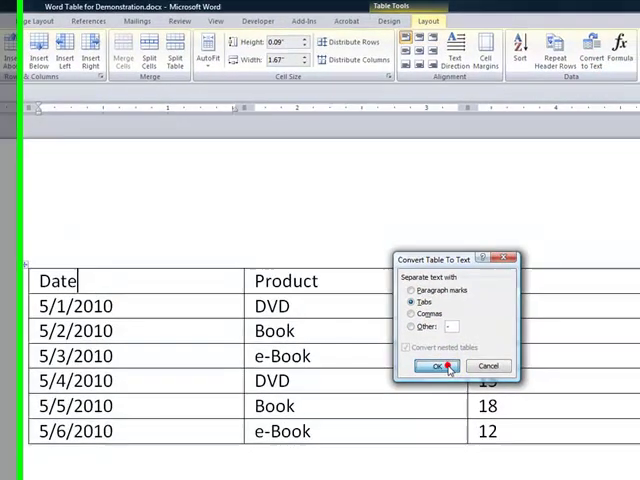
{"action": "left_click", "coordinate": [436, 365]}
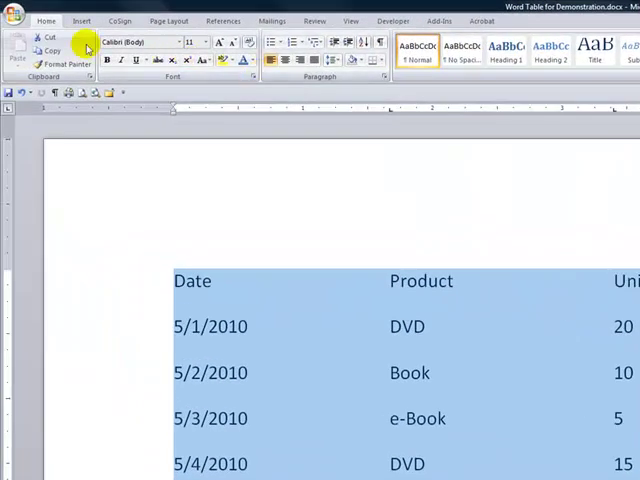
Step: Save a Plain Text copy, selecting the file name Word Table for Demonstration
{"action": "left_click", "coordinate": [17, 18]}
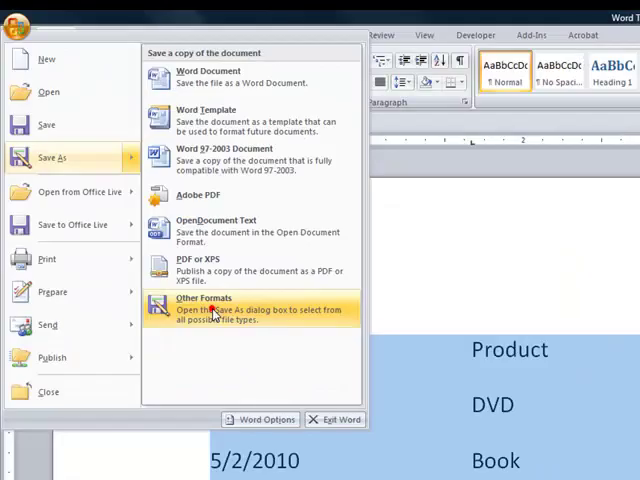
{"action": "left_click", "coordinate": [205, 303]}
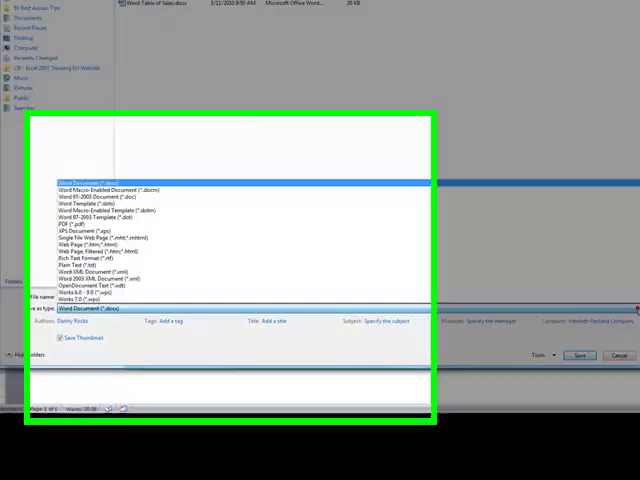
{"action": "left_click", "coordinate": [105, 258]}
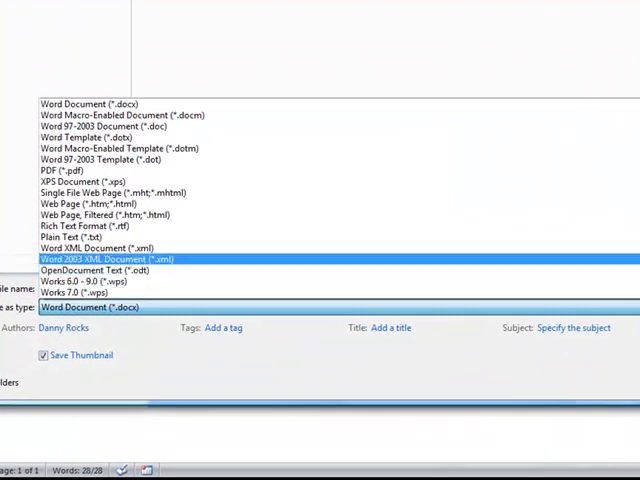
{"action": "left_click", "coordinate": [83, 237]}
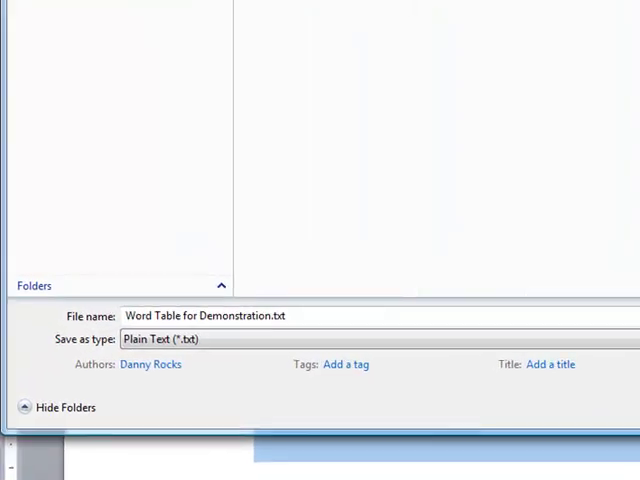
{"action": "triple_click", "coordinate": [204, 315]}
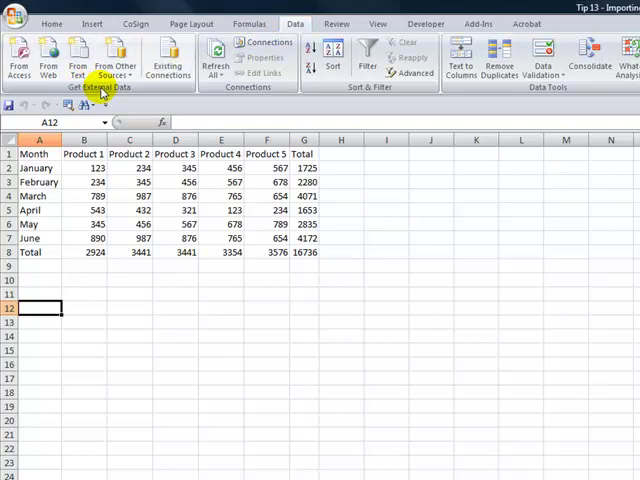
Step: Import Word Table for Demonstration.txt as delimited text split at tabs
{"action": "left_click", "coordinate": [77, 57]}
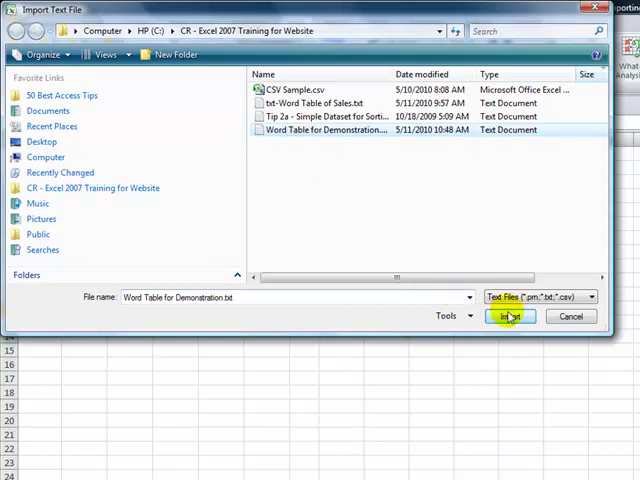
{"action": "left_click", "coordinate": [510, 316]}
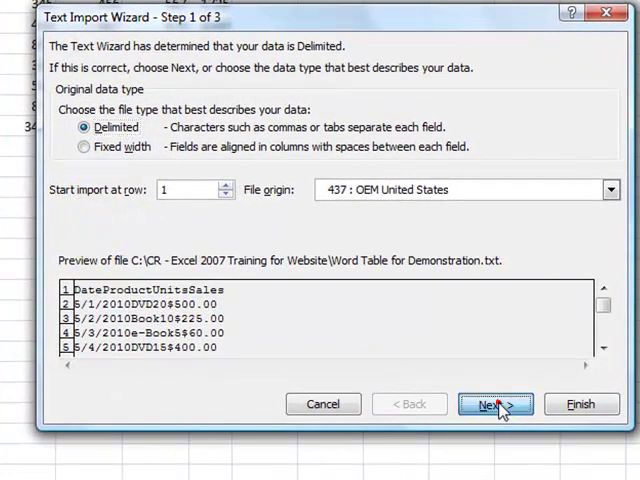
{"action": "left_click", "coordinate": [490, 404]}
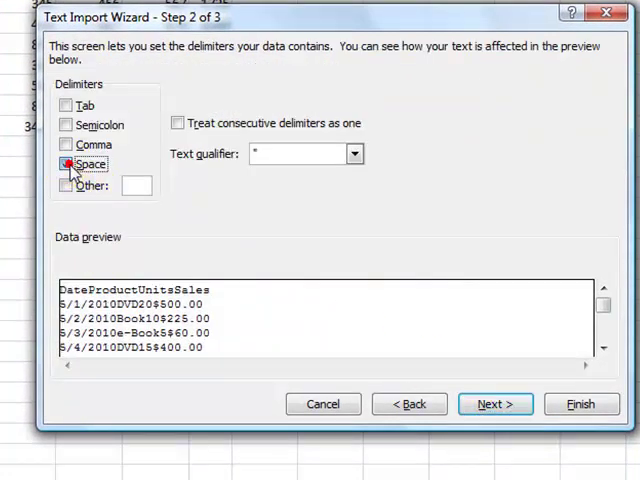
{"action": "left_click", "coordinate": [66, 105]}
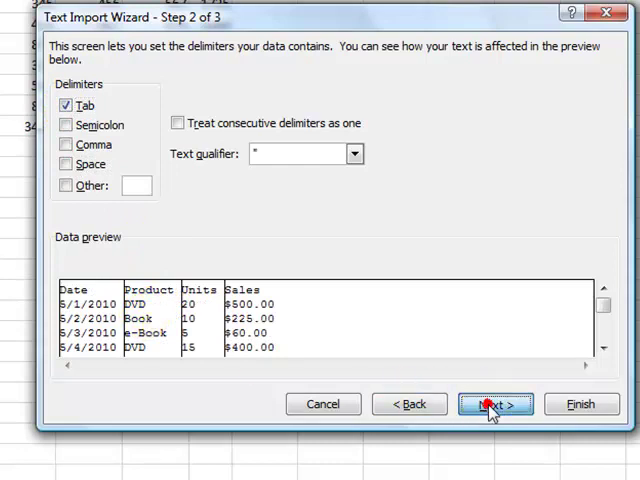
{"action": "left_click", "coordinate": [495, 404]}
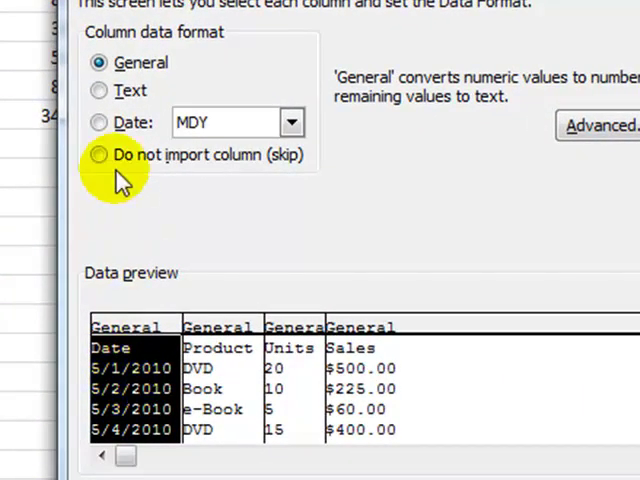
Step: Format the Date column as MDY dates and place the data at A12
{"action": "left_click", "coordinate": [99, 122]}
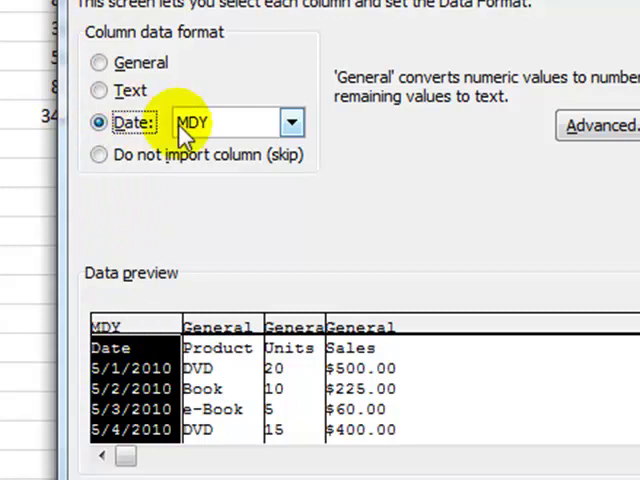
{"action": "left_click", "coordinate": [290, 122]}
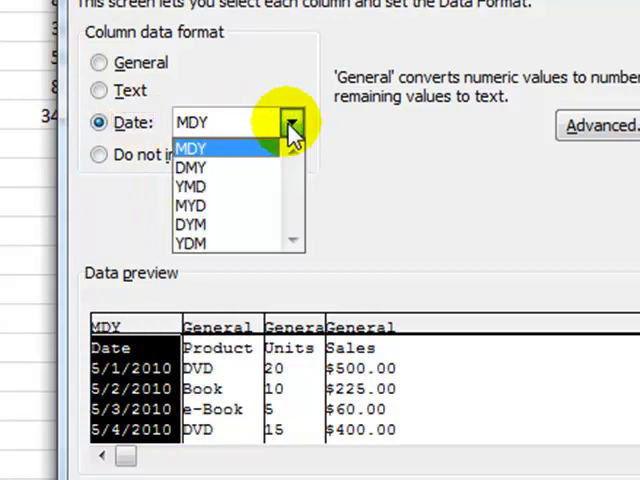
{"action": "left_click", "coordinate": [189, 148]}
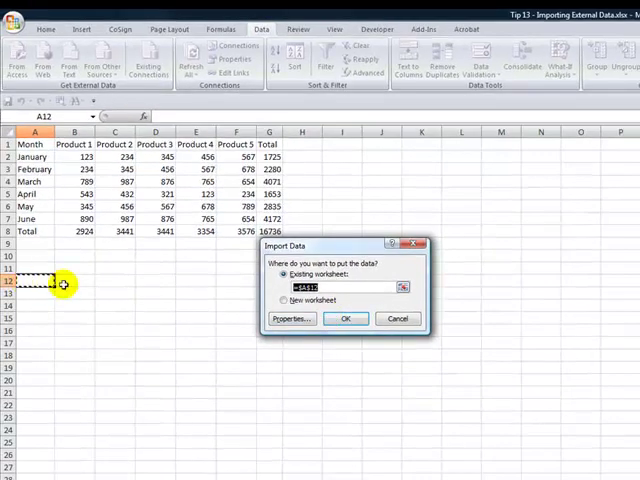
{"action": "left_click", "coordinate": [345, 318]}
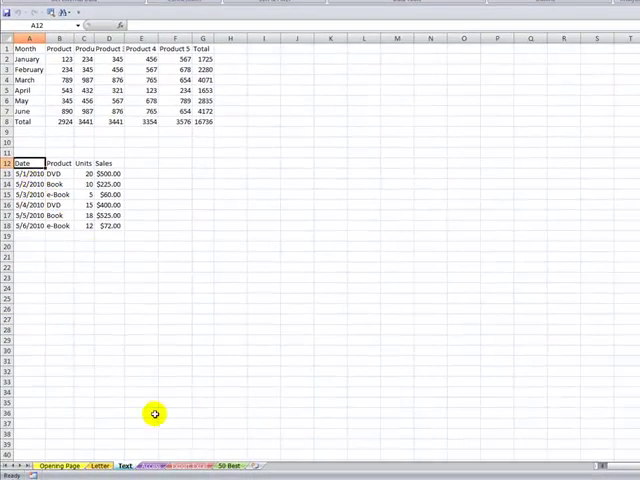
Step: Import the Access table tblCustomerSalesHistory into cell A1 of the Access sheet
{"action": "left_click", "coordinate": [148, 465]}
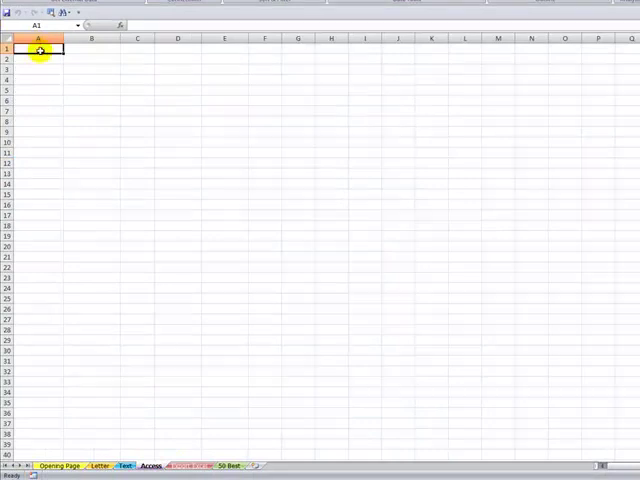
{"action": "left_click", "coordinate": [545, 43]}
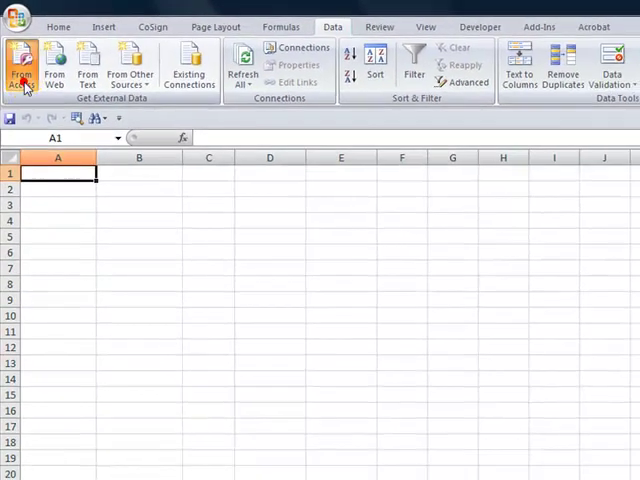
{"action": "left_click", "coordinate": [22, 68]}
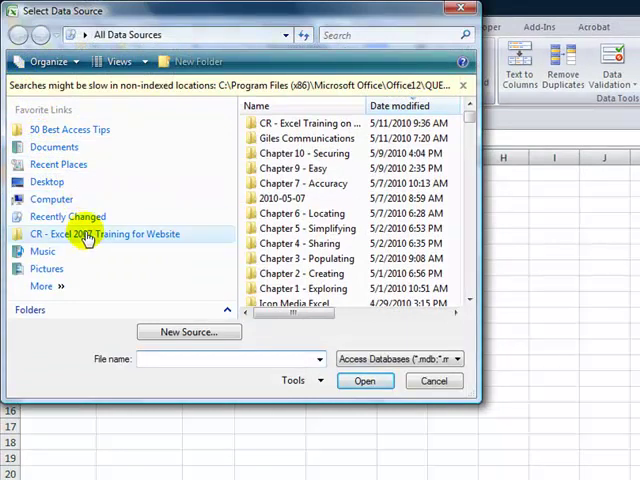
{"action": "double_click", "coordinate": [90, 234]}
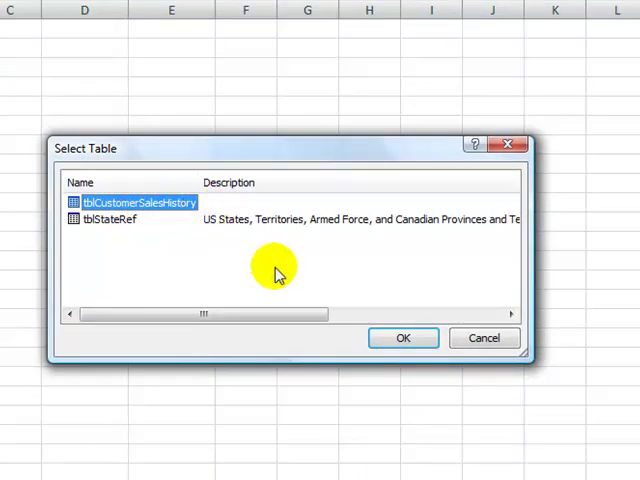
{"action": "left_click", "coordinate": [402, 337]}
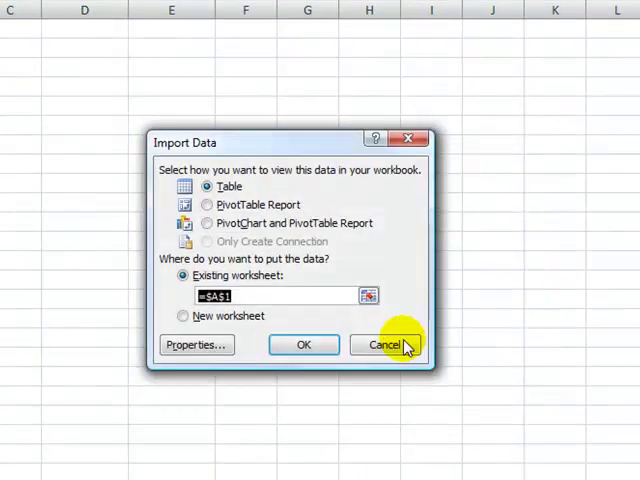
{"action": "mouse_move", "coordinate": [228, 187]}
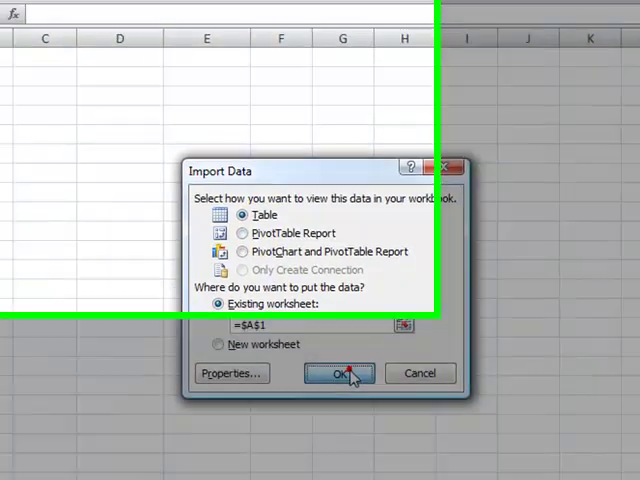
{"action": "left_click", "coordinate": [339, 373]}
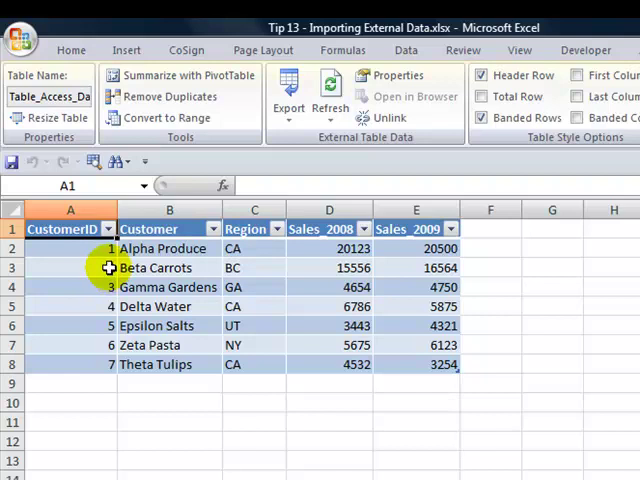
{"action": "left_click", "coordinate": [107, 228]}
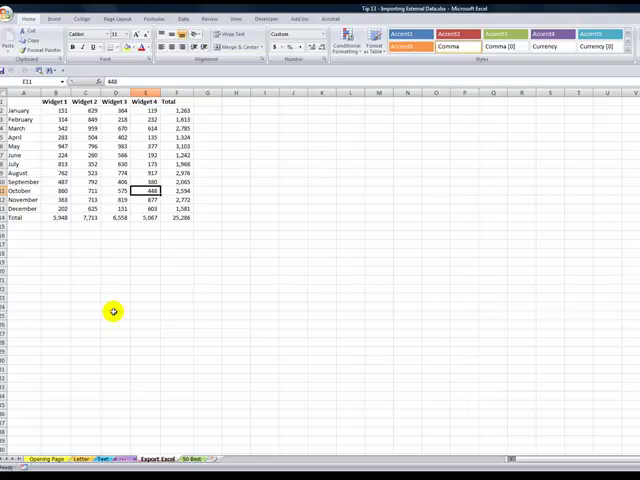
Step: Copy the Export Excel sheet into a new book using Move or Copy
{"action": "right_click", "coordinate": [420, 435]}
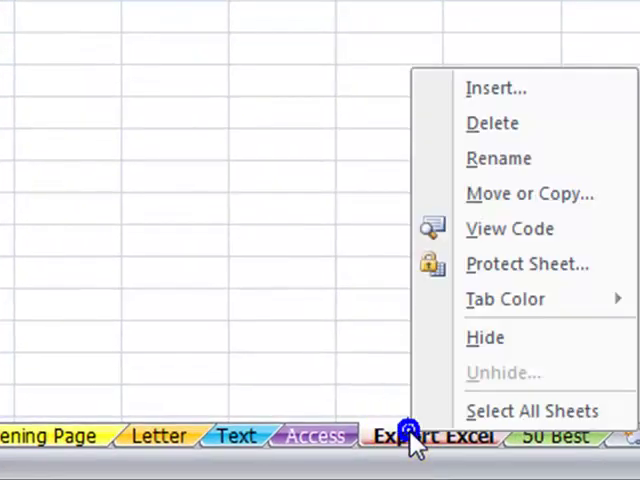
{"action": "mouse_move", "coordinate": [485, 337]}
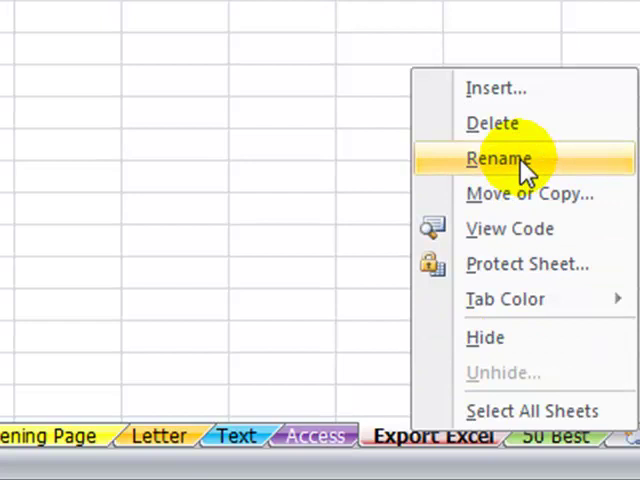
{"action": "left_click", "coordinate": [530, 194]}
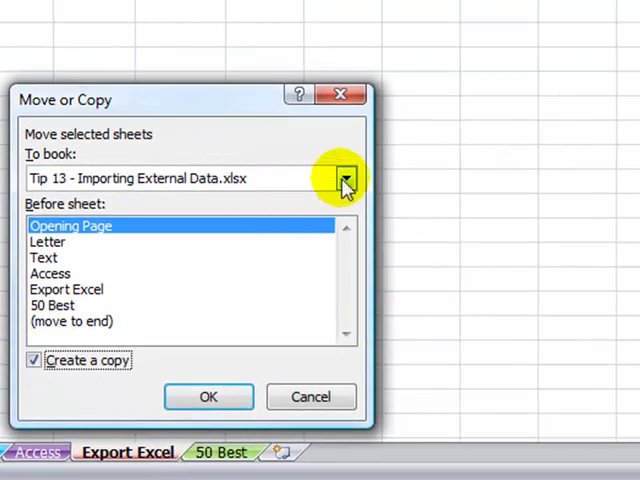
{"action": "left_click", "coordinate": [345, 178]}
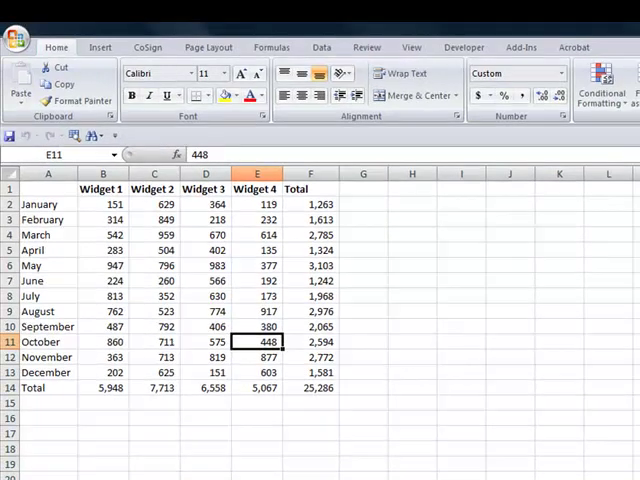
{"action": "left_click", "coordinate": [17, 39]}
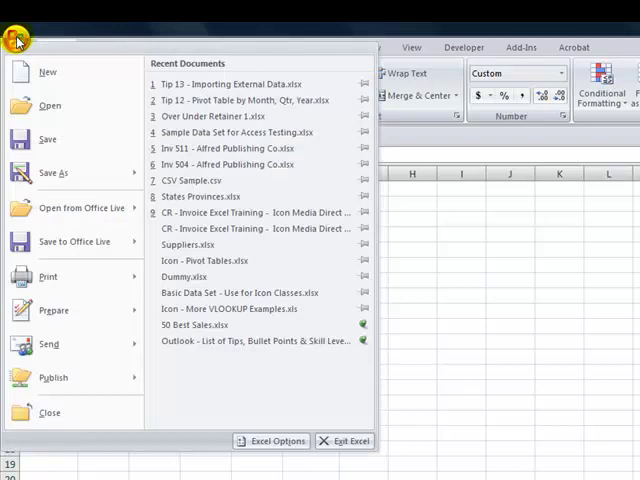
Step: Save the new workbook as Text (Tab delimited) named Book7.txt
{"action": "left_click", "coordinate": [53, 172]}
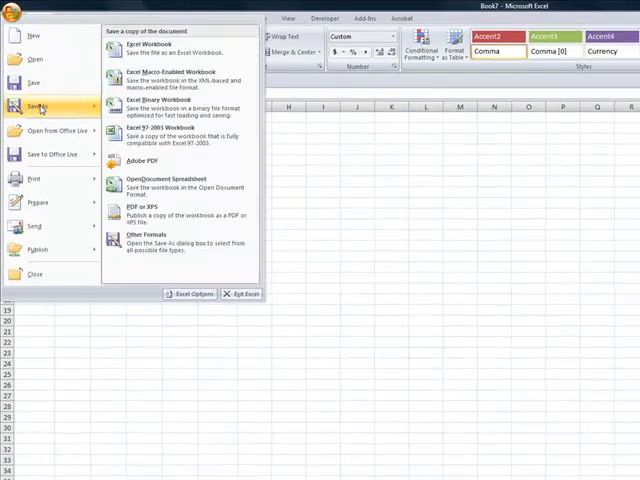
{"action": "left_click", "coordinate": [155, 42]}
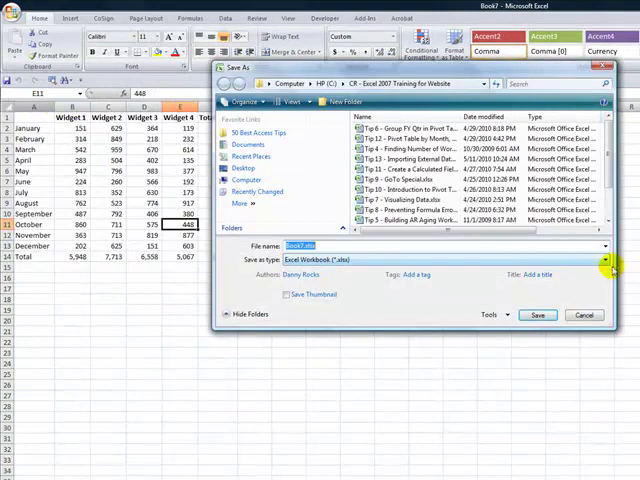
{"action": "left_click", "coordinate": [604, 259]}
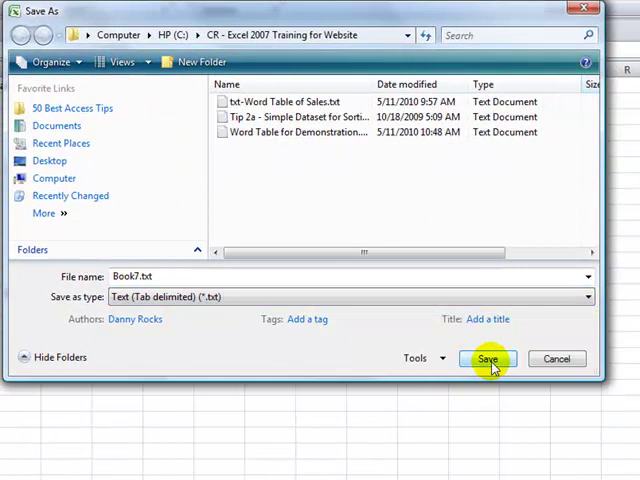
{"action": "left_click", "coordinate": [488, 358]}
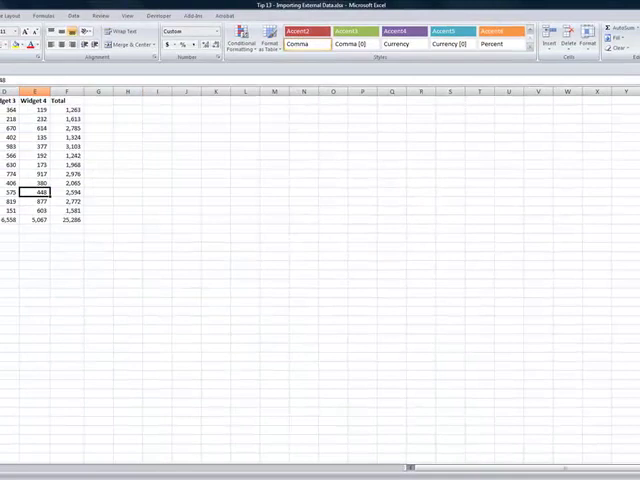
{"action": "left_click", "coordinate": [281, 460]}
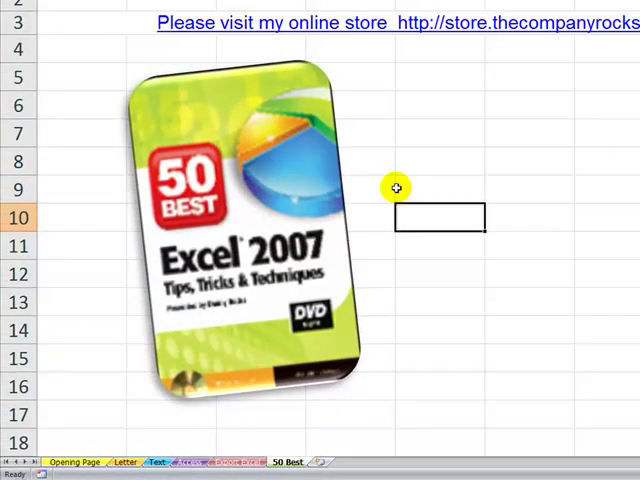